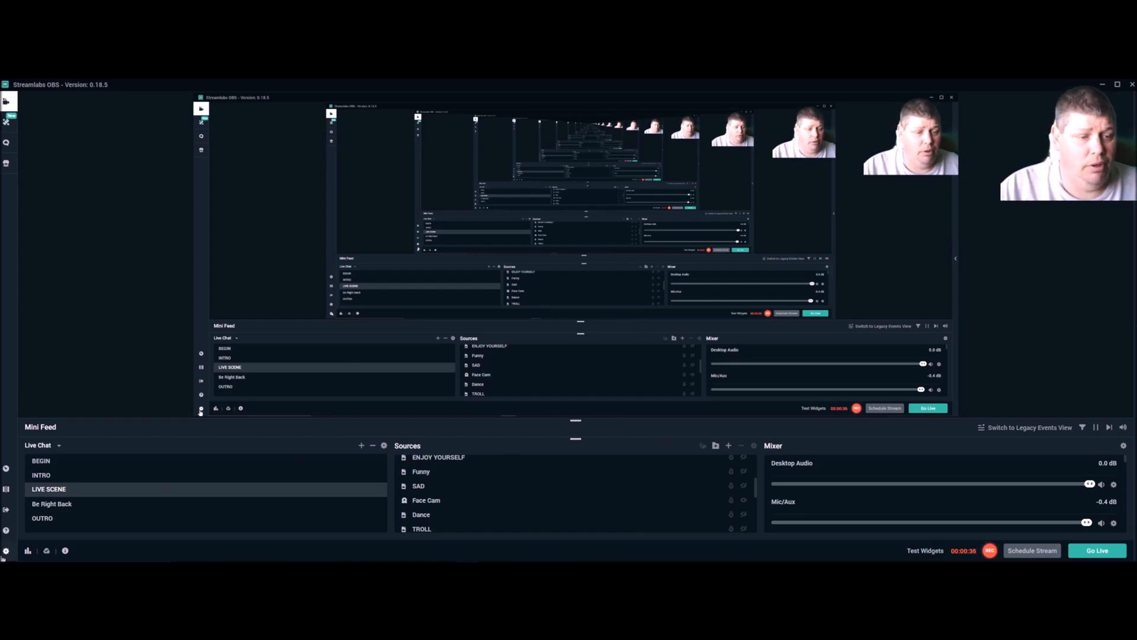
- Open the Streamlabs OBS Settings window from the gear icon
{"action": "left_click", "coordinate": [6, 552]}
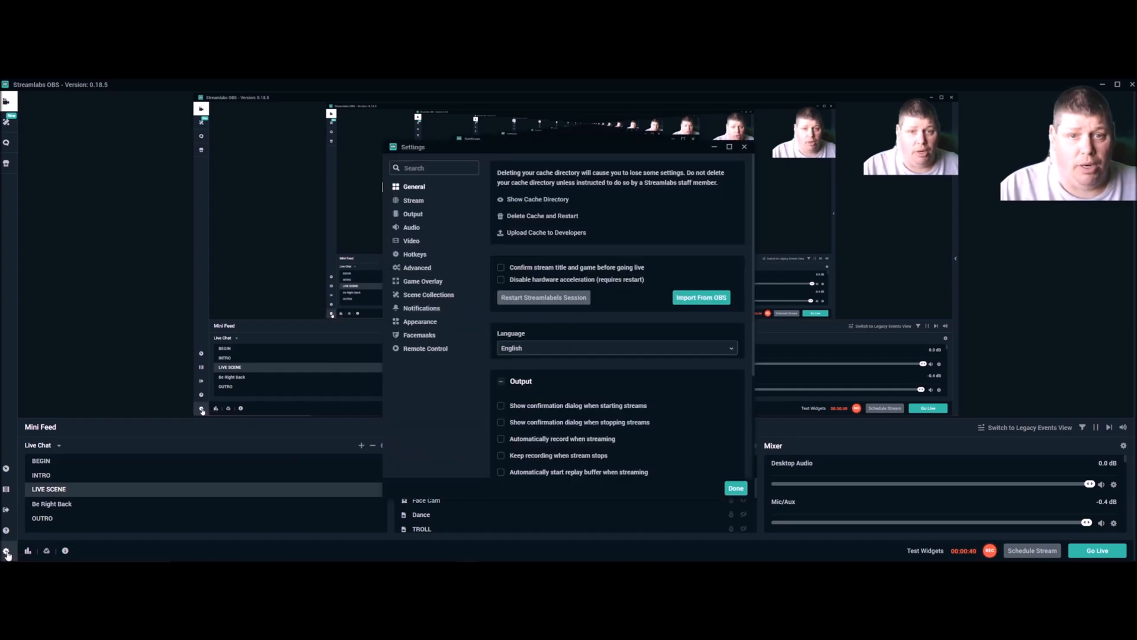
- Review the advanced streaming output: NVENC encoder, CBR rate control, 4000 bitrate
{"action": "left_click", "coordinate": [413, 213]}
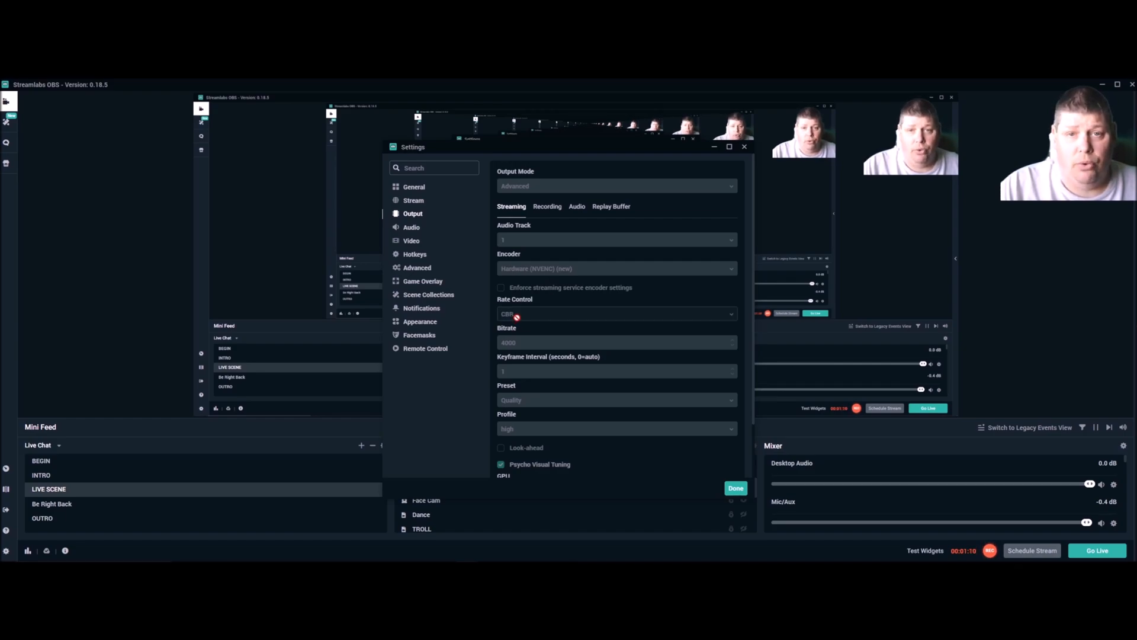
{"action": "scroll", "scroll_direction": "down", "scroll_amount": 3}
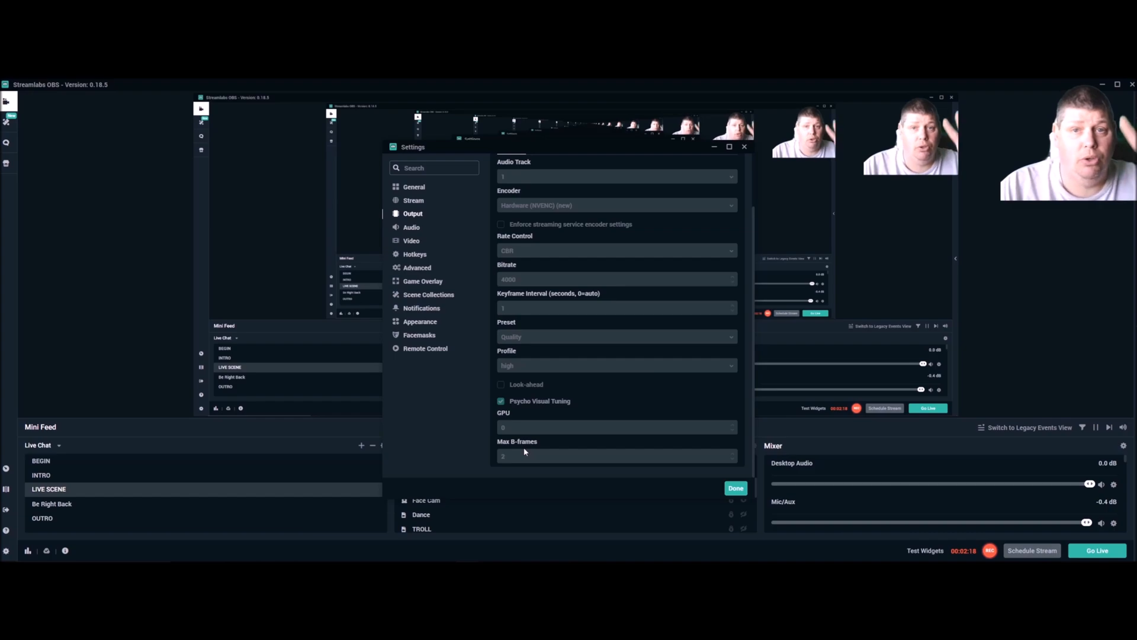
- Check audio is 48kHz stereo, then view the 2560x1080 video settings
{"action": "left_click", "coordinate": [411, 227]}
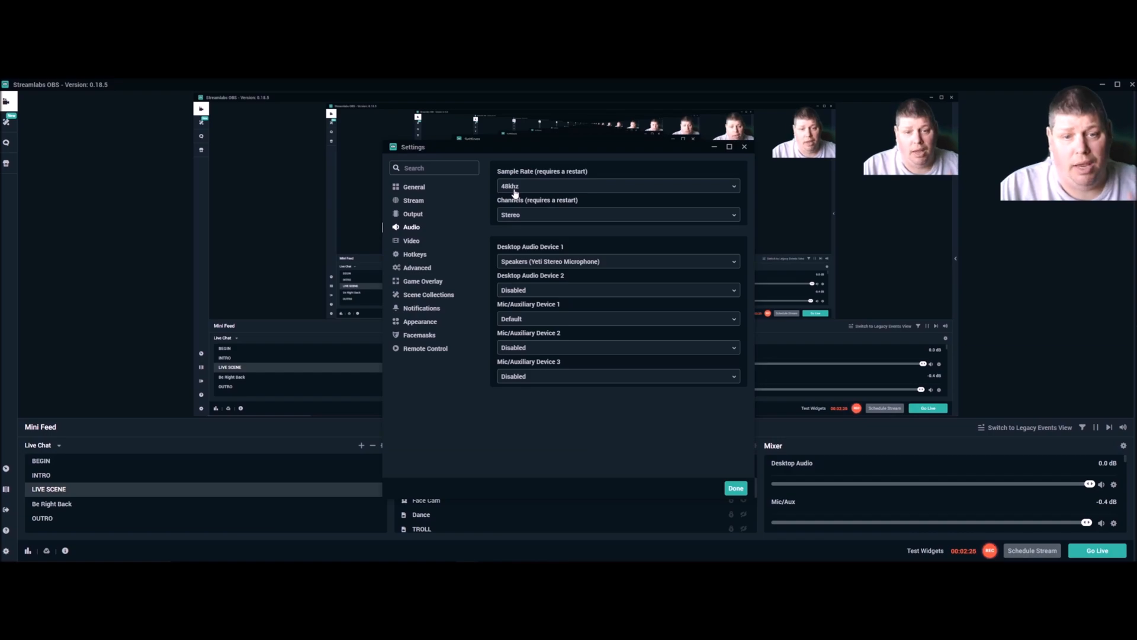
{"action": "mouse_move", "coordinate": [565, 266]}
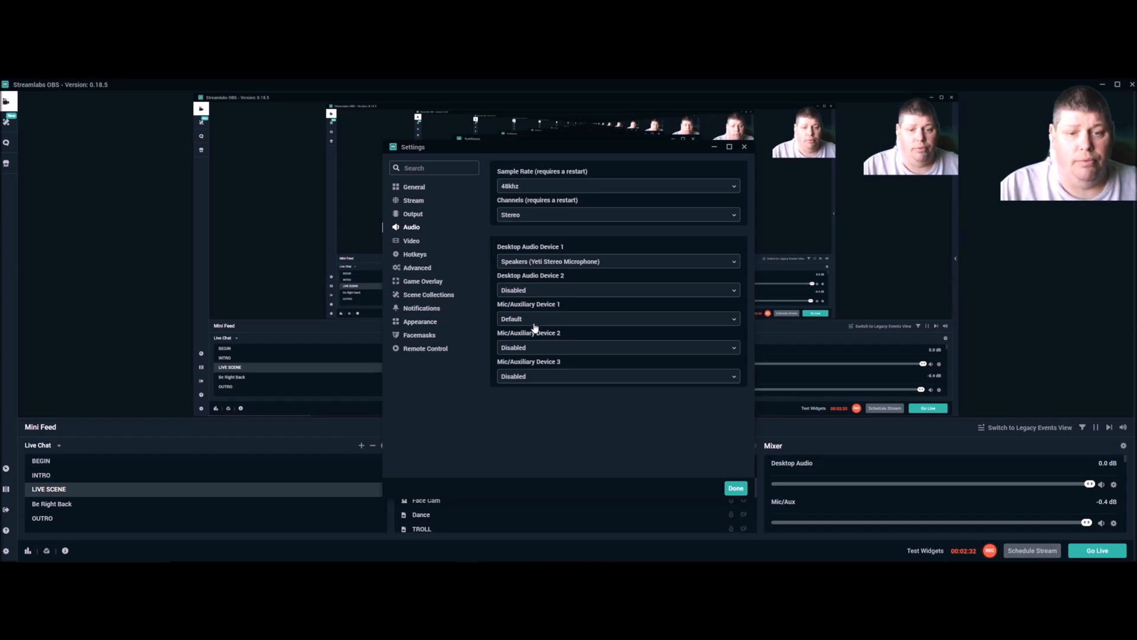
{"action": "left_click", "coordinate": [411, 240]}
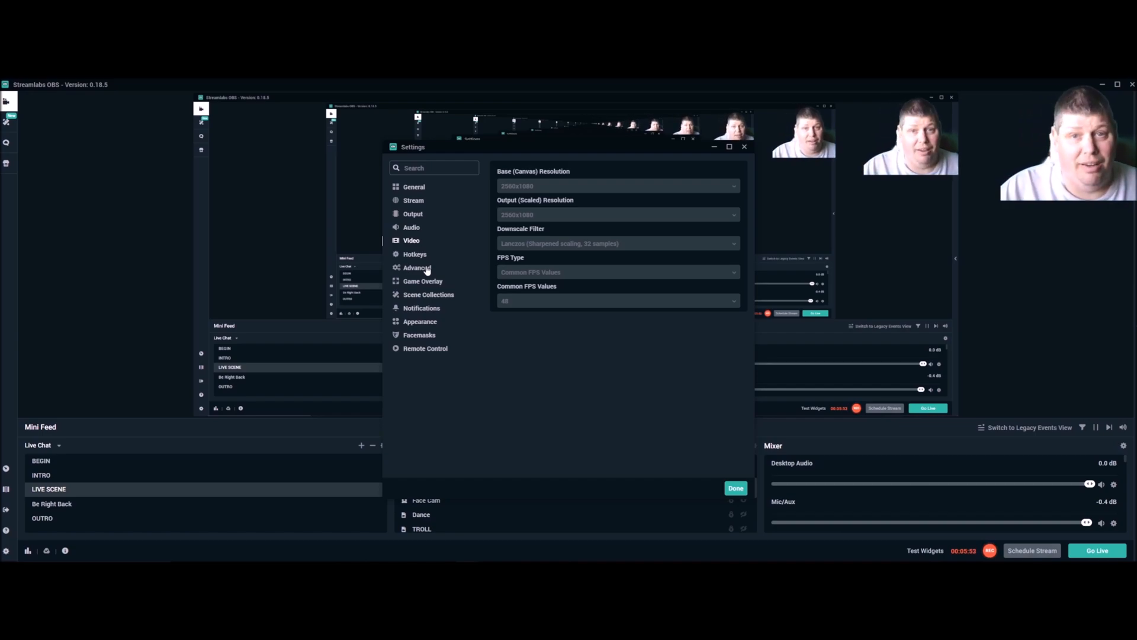
- Recheck the streaming encoder settings: NVENC, CBR, bitrate, B-frames
{"action": "left_click", "coordinate": [413, 213]}
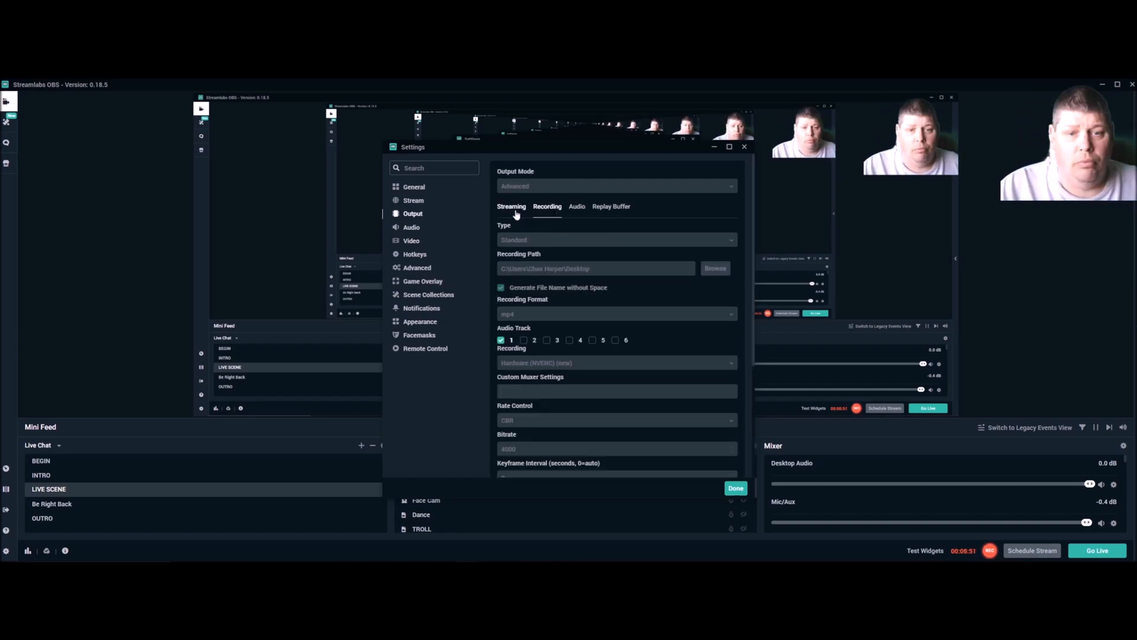
{"action": "scroll", "scroll_direction": "down", "scroll_amount": 3}
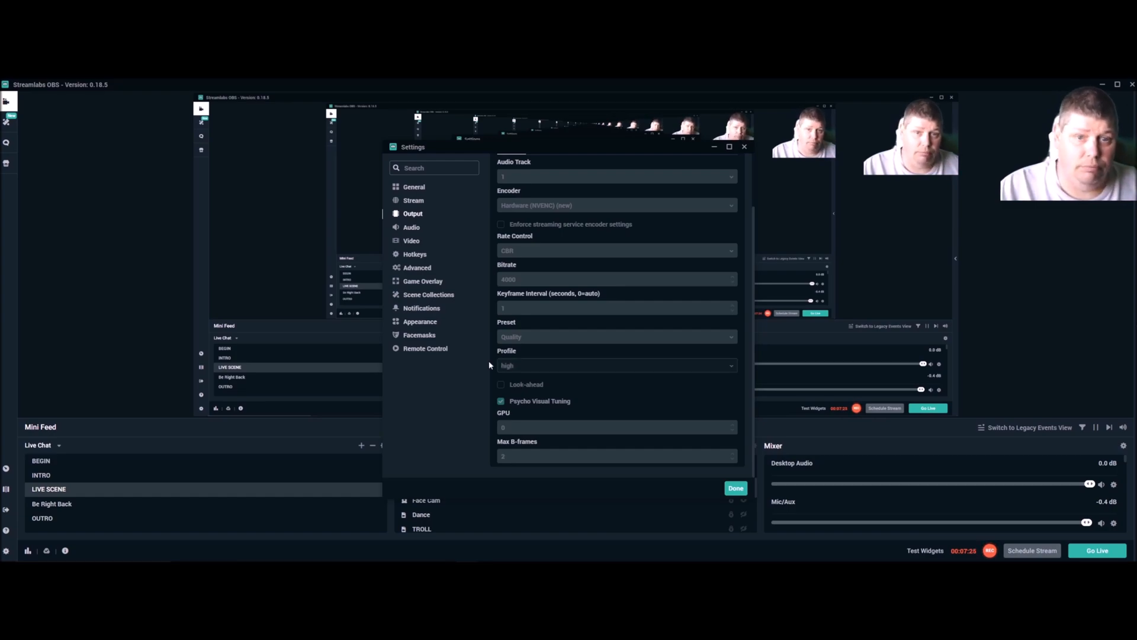
{"action": "mouse_move", "coordinate": [661, 161]}
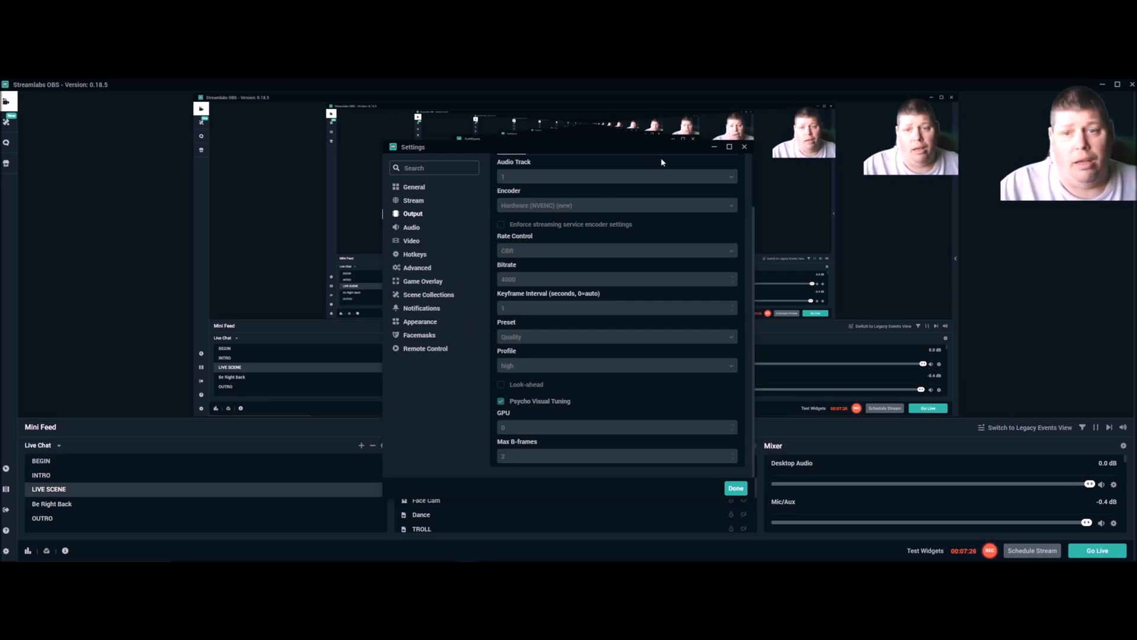